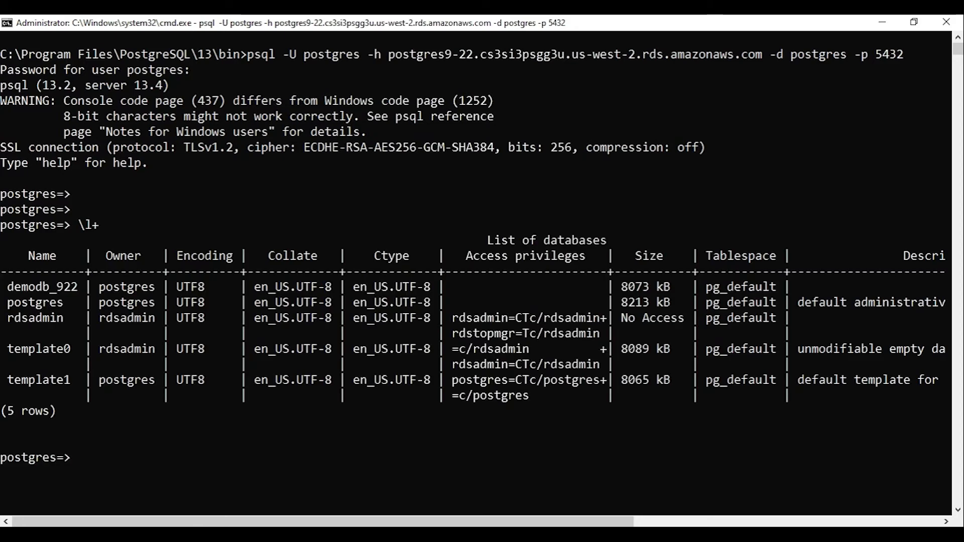
Step: Connect to demodb_922 and query information_schema.columns for data_type ILIKE 'unknown', returning 0 rows
text(\c demodb_922)
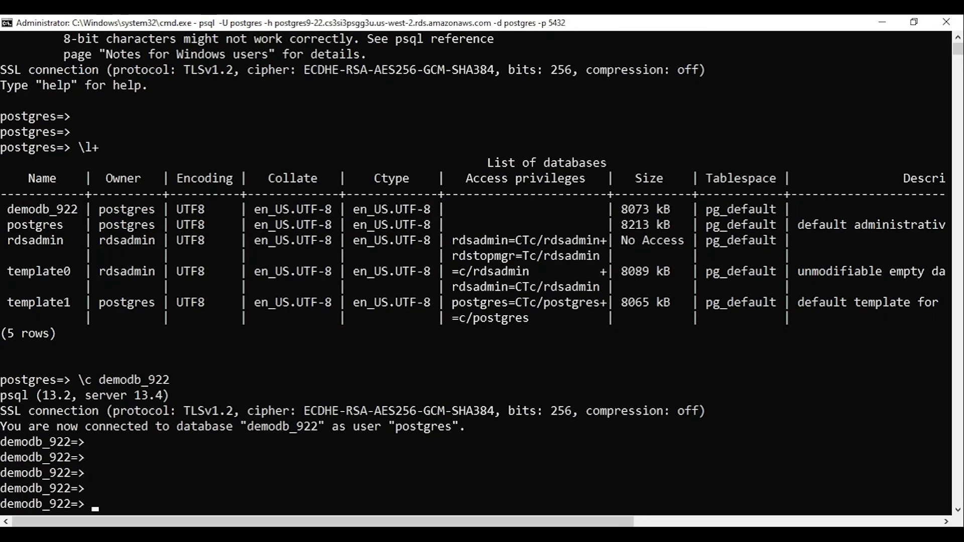
text(SELECT DISTINCT data_type FROM information_schema.columns WHERE data_type ILIKE 'unknown';)
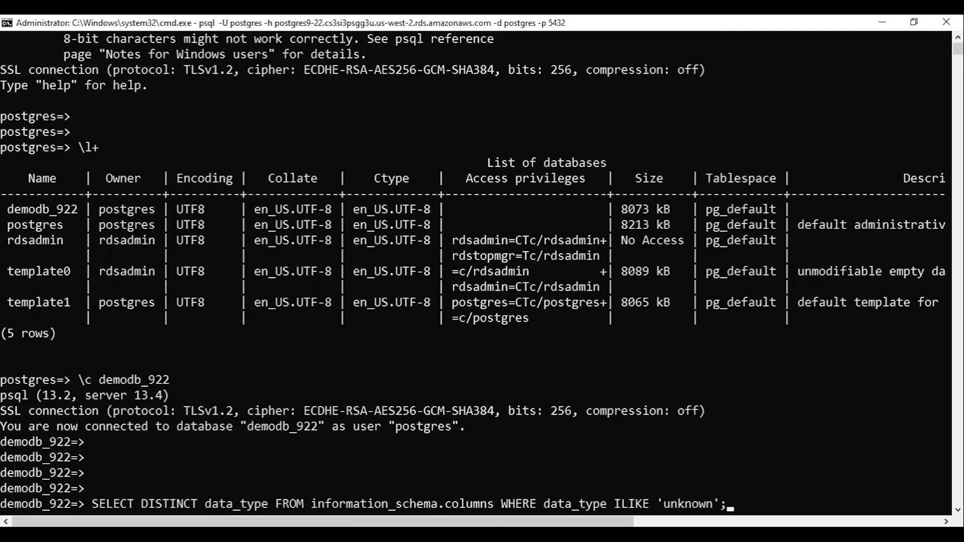
key(Return)
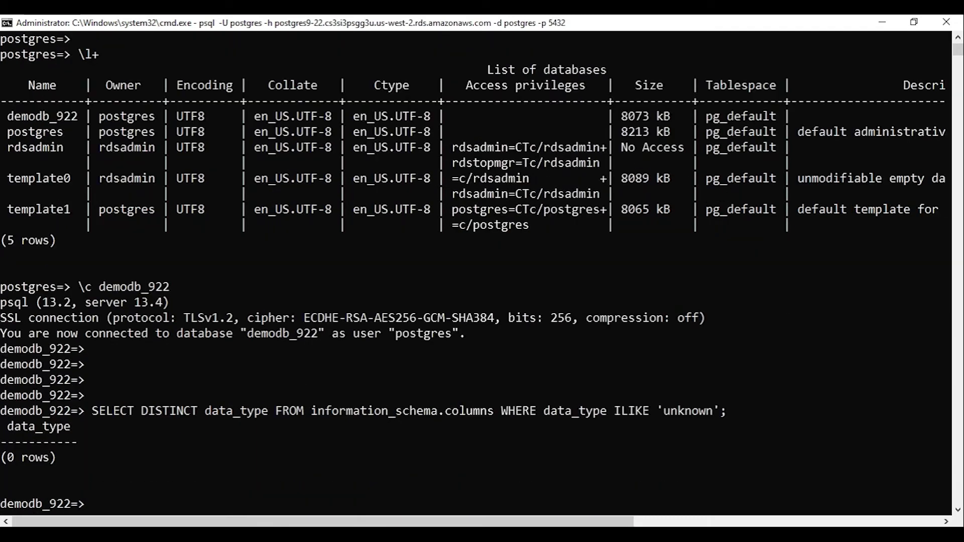